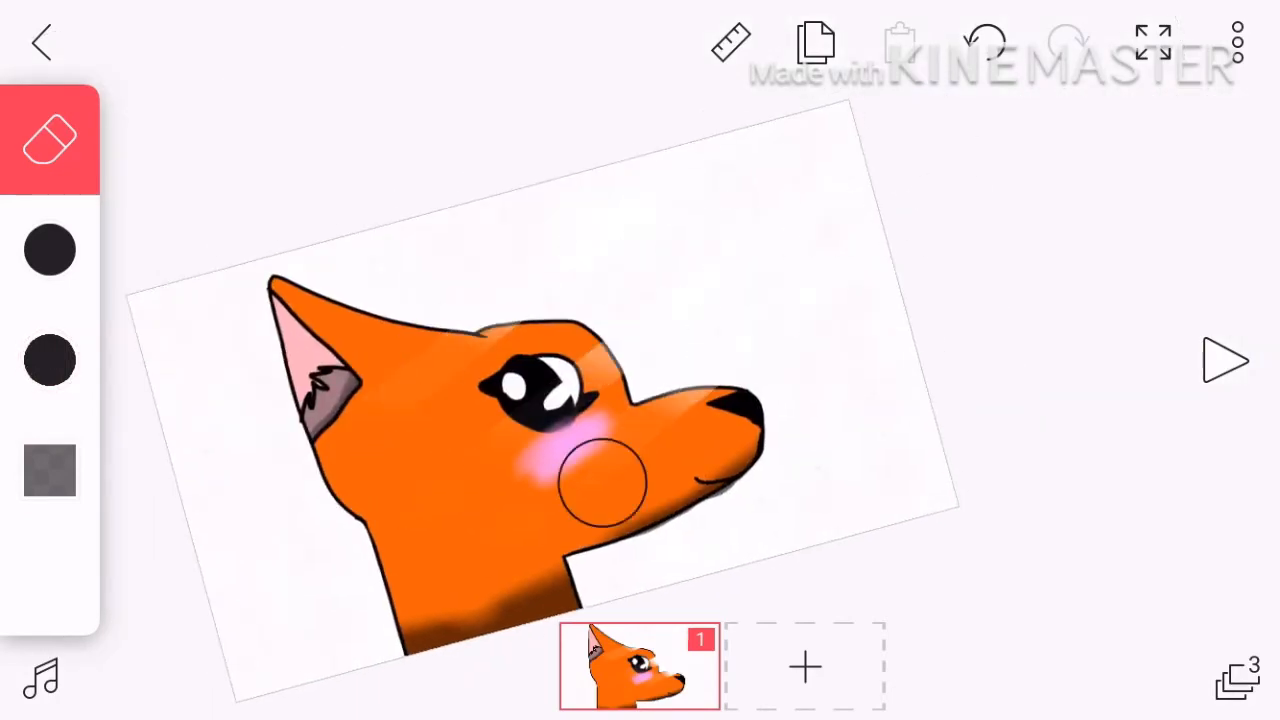
- Open the Background color picker showing the colour wheel and saved palette presets
left_click(49, 470)
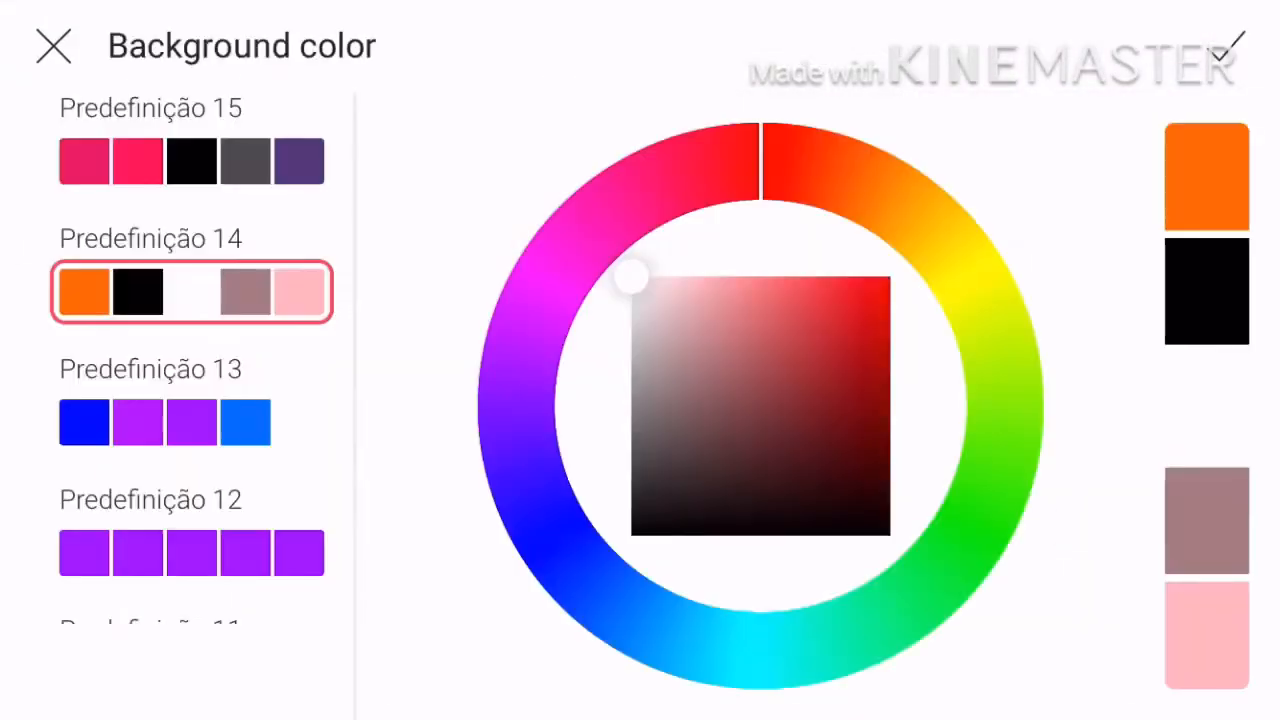